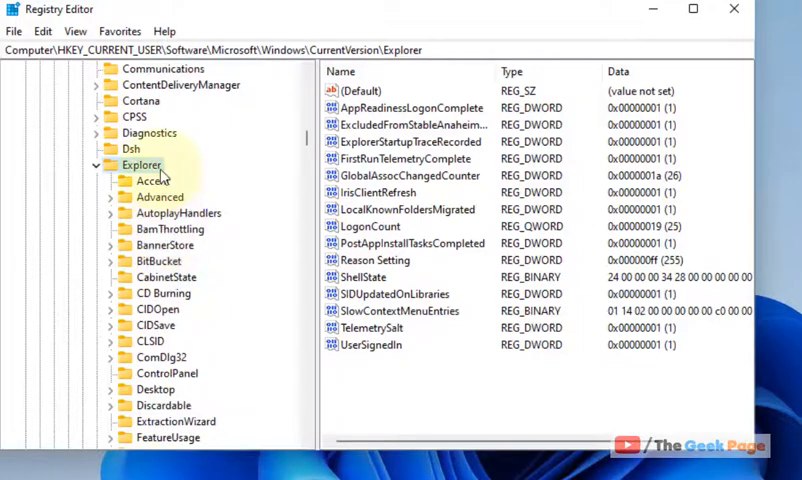
Step: Bring up the Explorer key's context menu to add a new Serialize key
{"action": "right_click", "coordinate": [142, 164]}
{"action": "type", "text": "StartupDelayInM"}
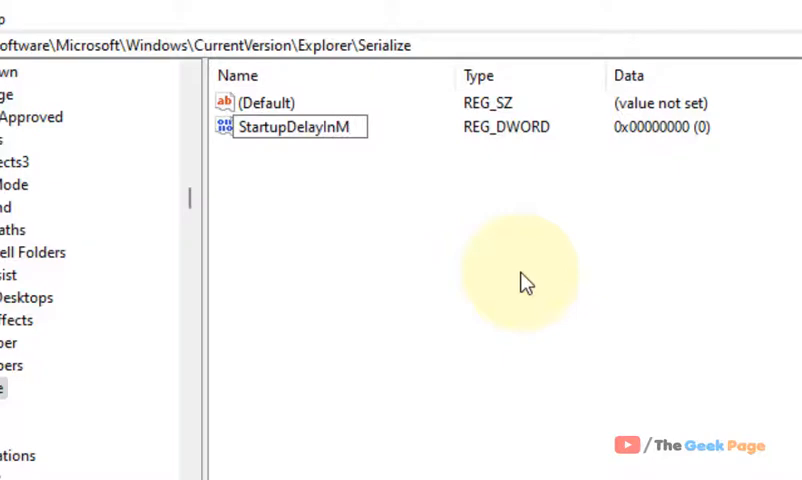
Step: Confirm StartupDelayInMSec value data of 0 in the edit dialog
{"action": "double_click", "coordinate": [297, 126]}
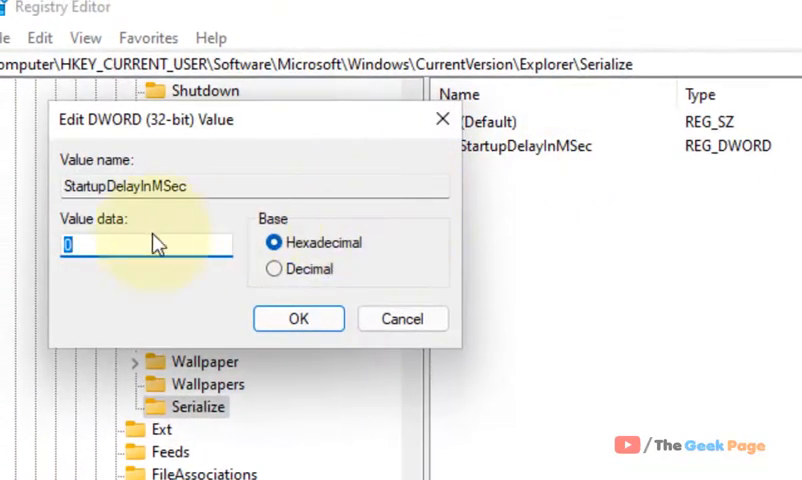
{"action": "left_click", "coordinate": [298, 318]}
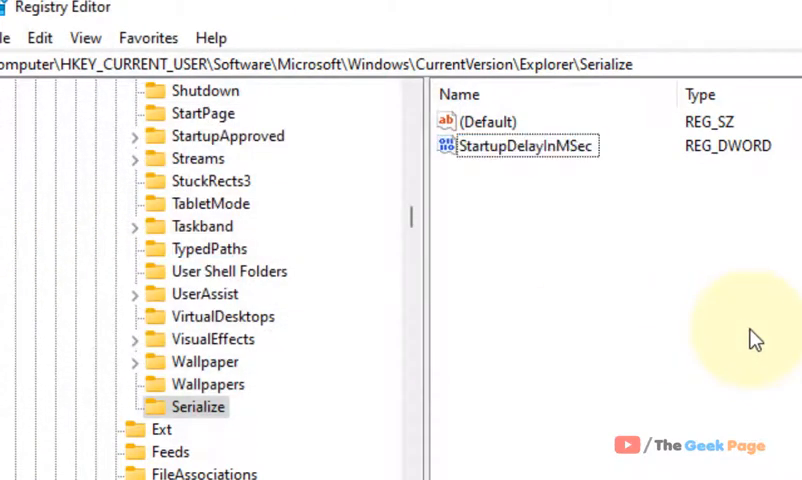